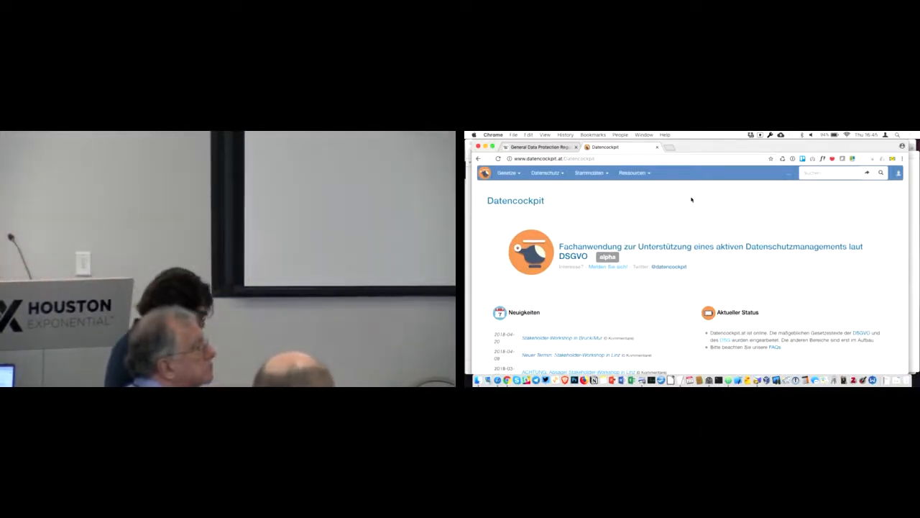
- Scroll through the Datencockpit home page, then open the Gesetze laws menu
scroll("down", 3)
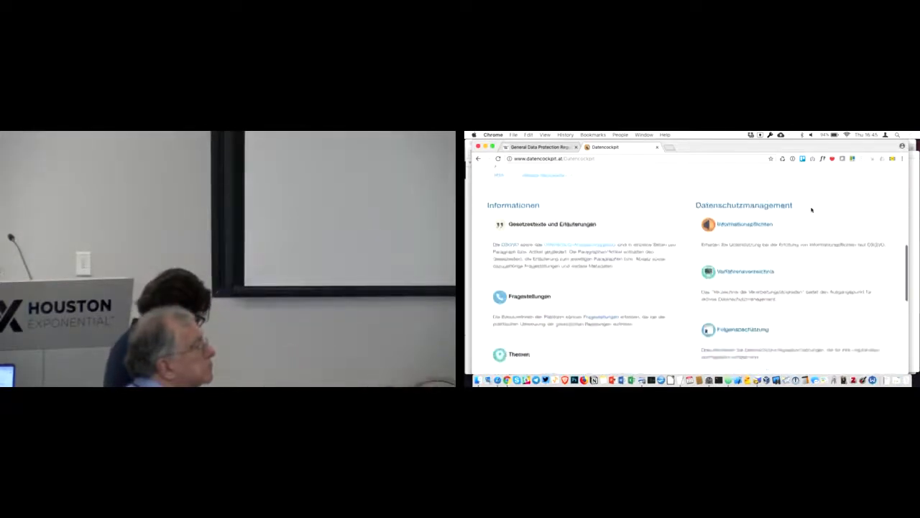
scroll("down", 3)
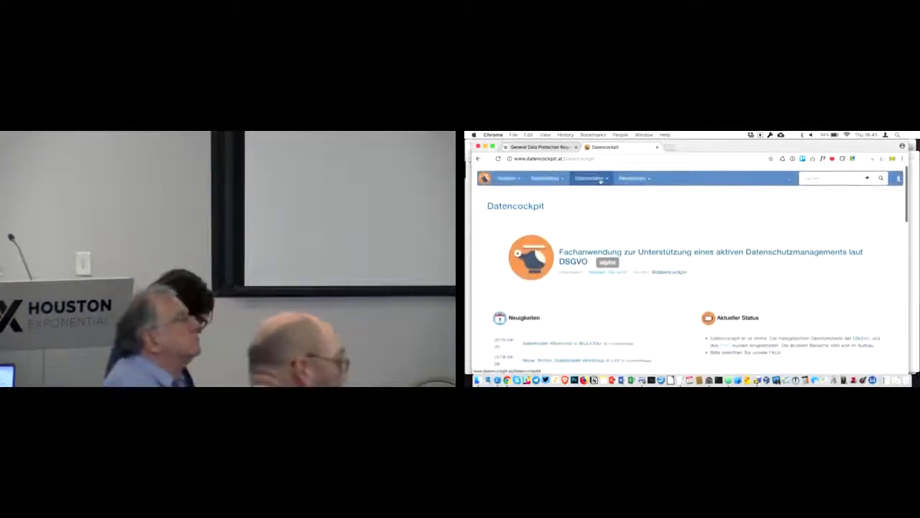
left_click(590, 178)
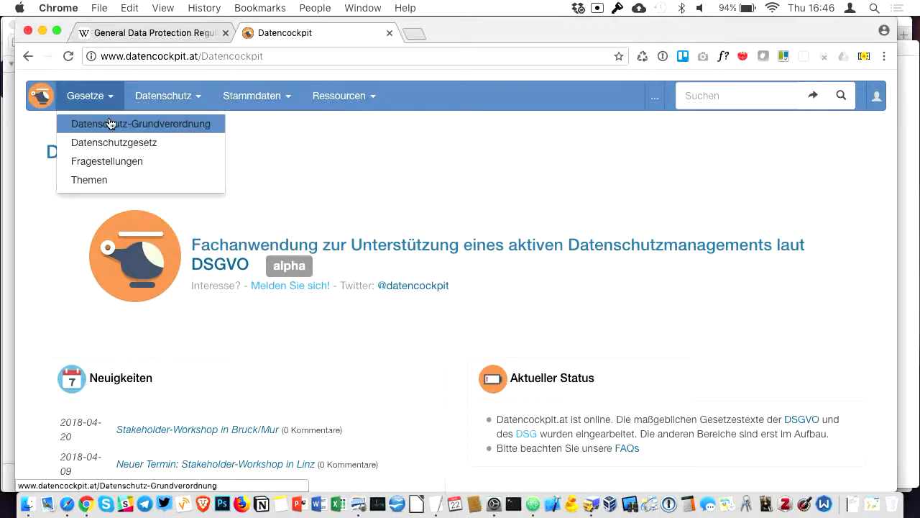
- Open the Datenschutz-Grundverordnung and view Artikel 12 on transparent information
left_click(140, 124)
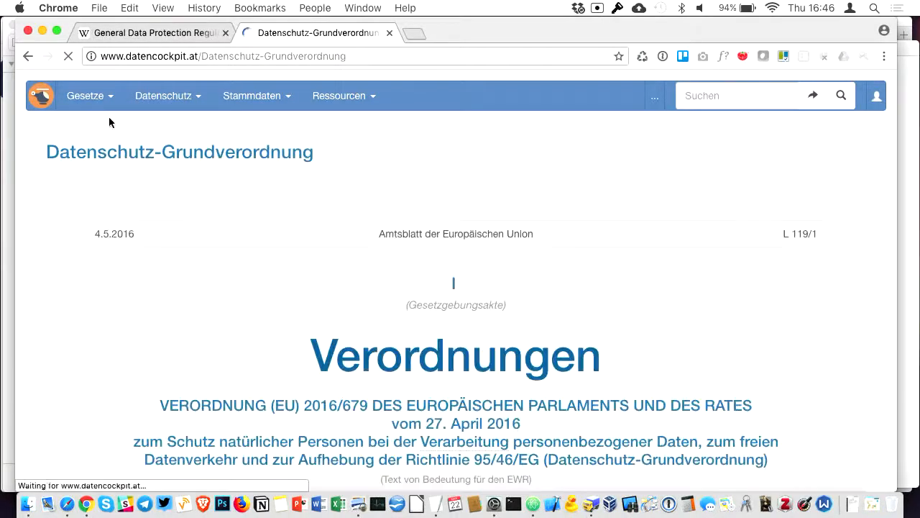
scroll("down", 3)
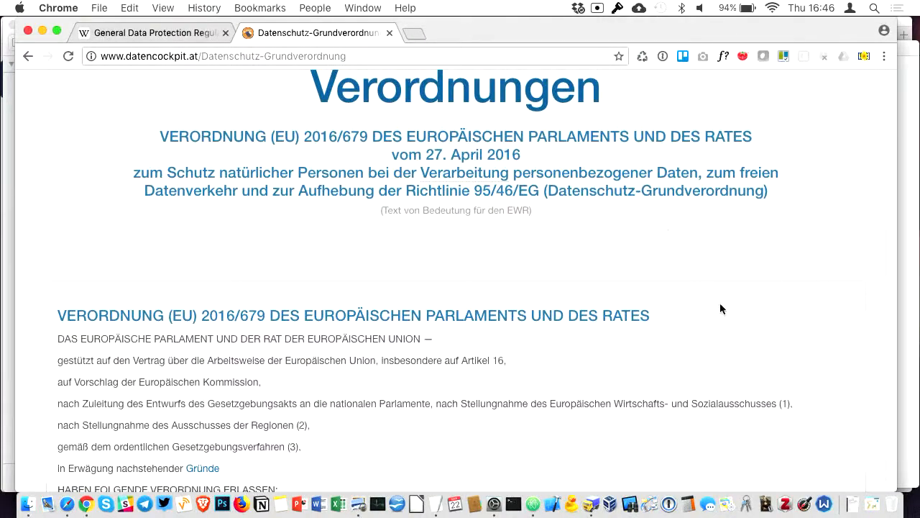
mouse_move(762, 313)
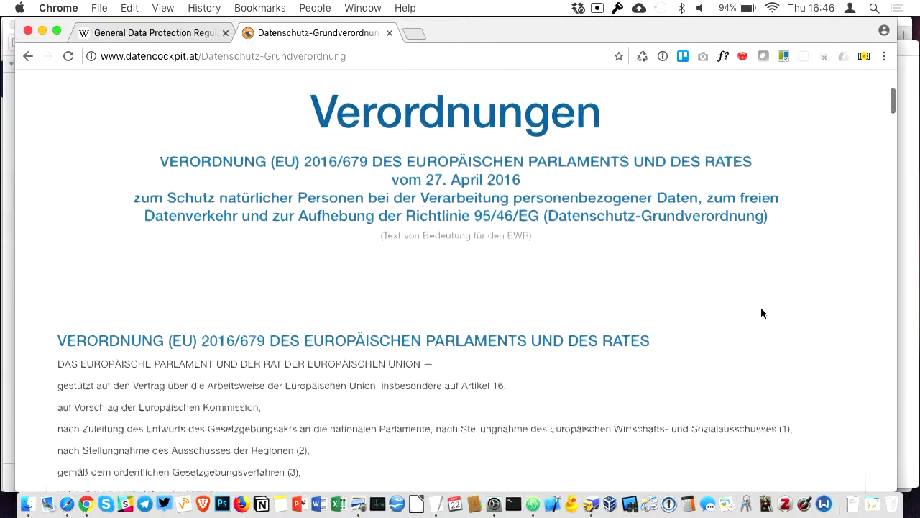
scroll("down", 3)
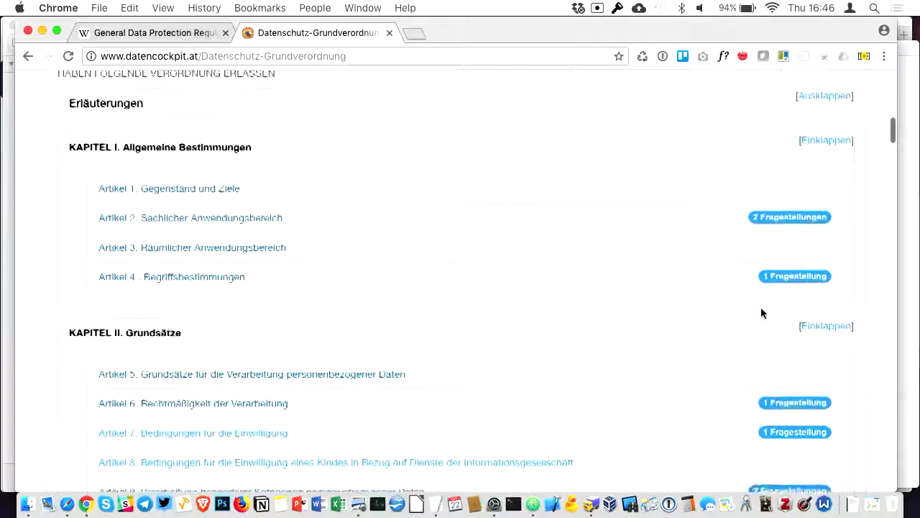
scroll("down", 3)
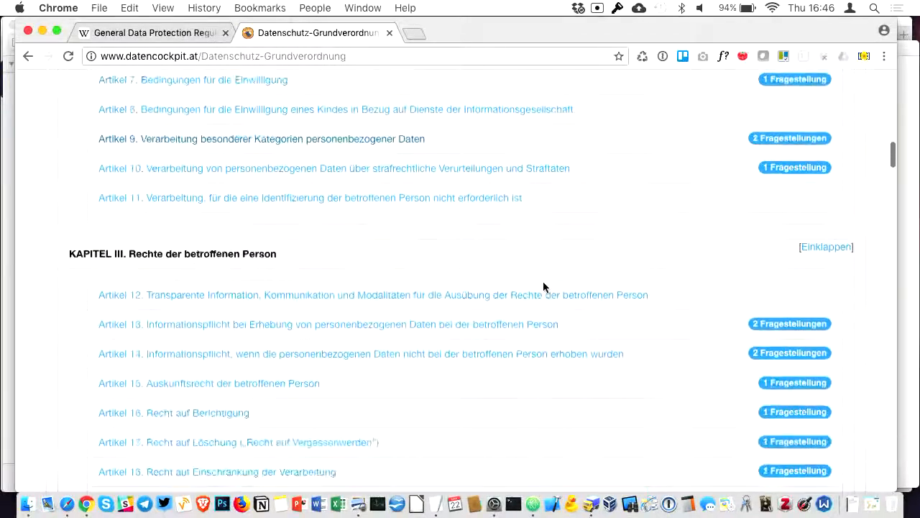
left_click(373, 295)
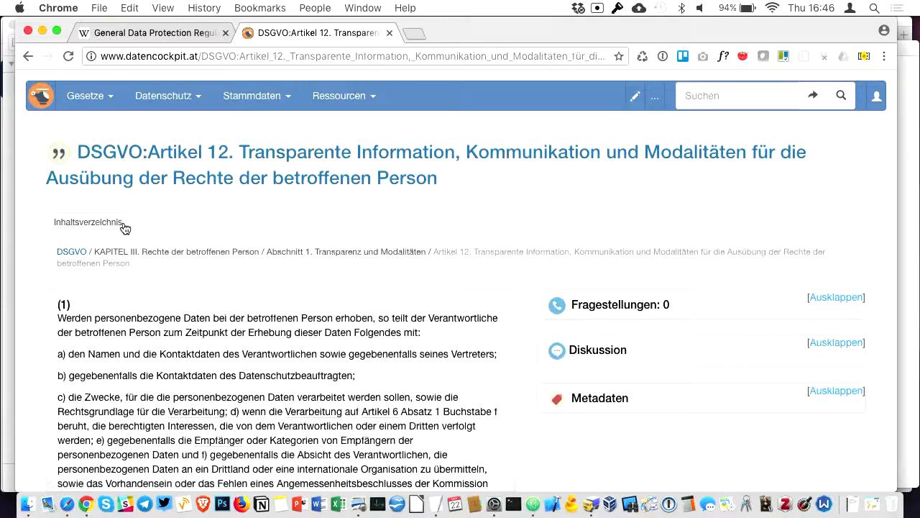
- View the table of contents, then return to the DSGVO overview's chapter list
left_click(87, 222)
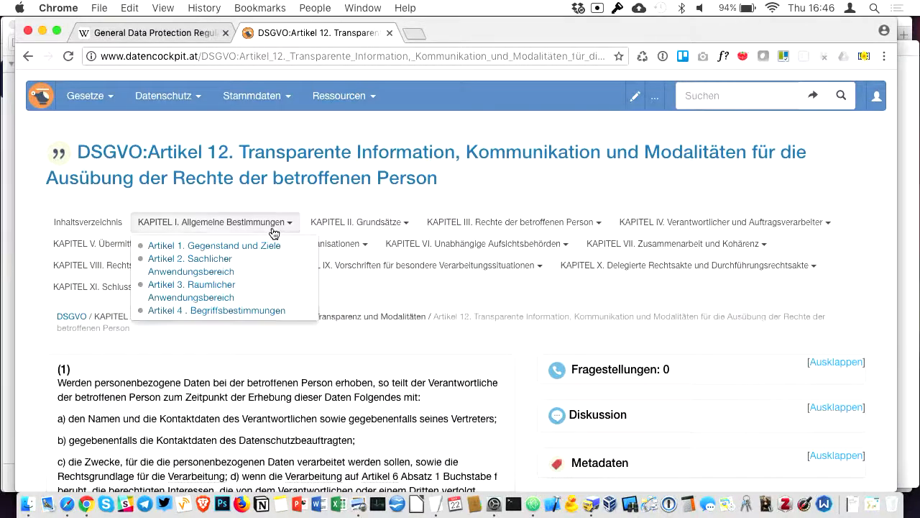
left_click(86, 96)
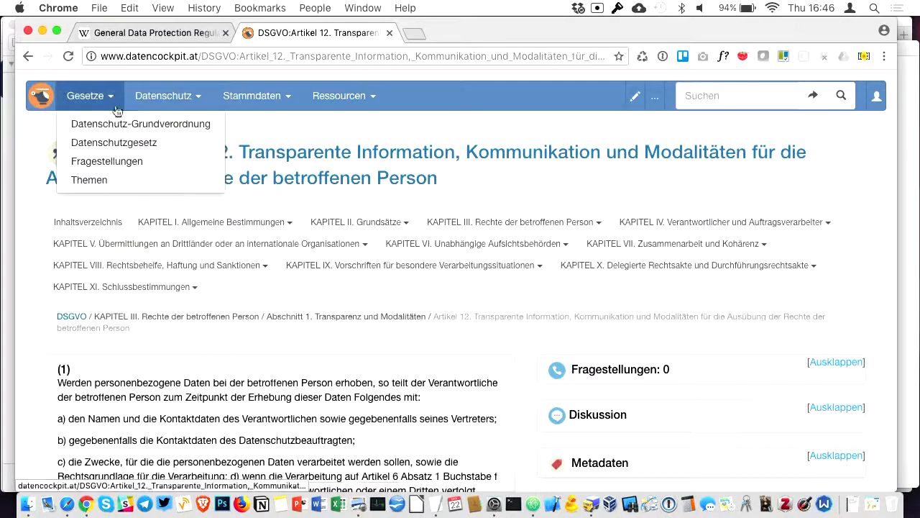
left_click(141, 123)
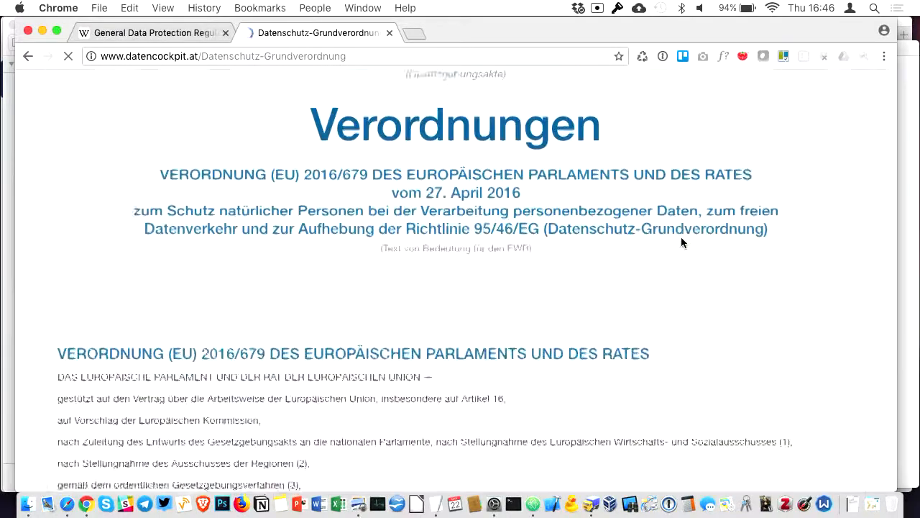
scroll("down", 3)
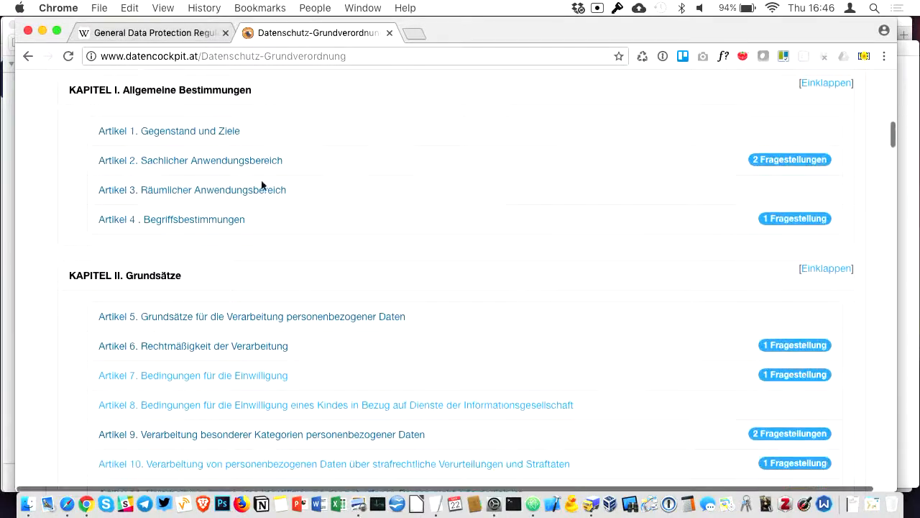
mouse_move(370, 442)
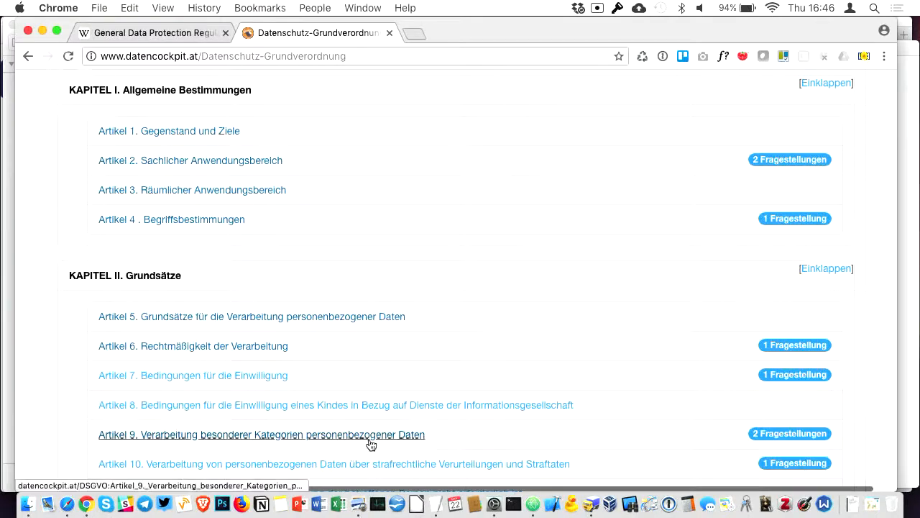
- Open Artikel 9 on special data categories and expand its Fragestellungen panel
left_click(261, 434)
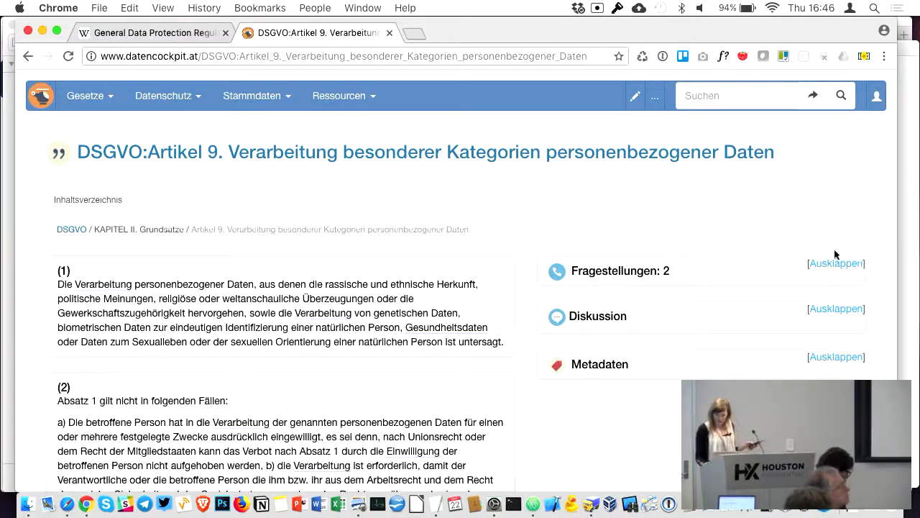
left_click(836, 263)
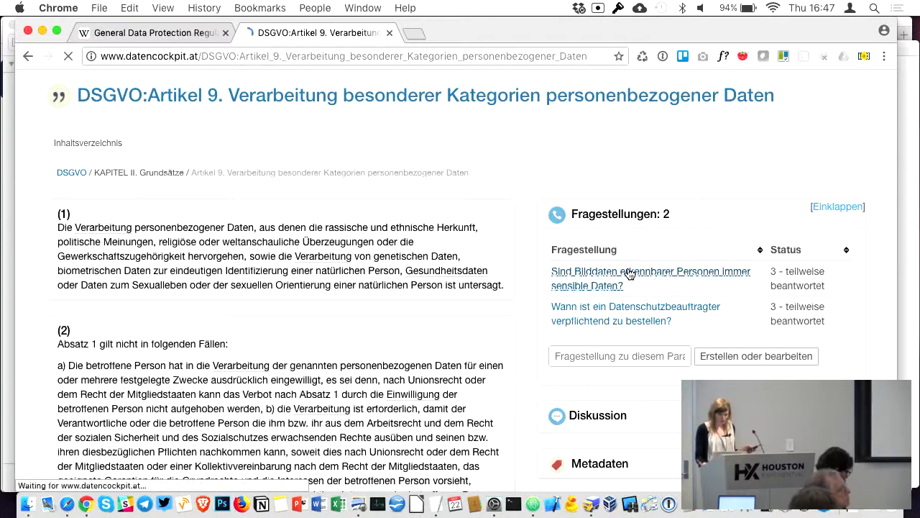
- Read the question 'Sind Bilddaten erkennbarer Personen immer sensible Daten?' and its answer
left_click(650, 278)
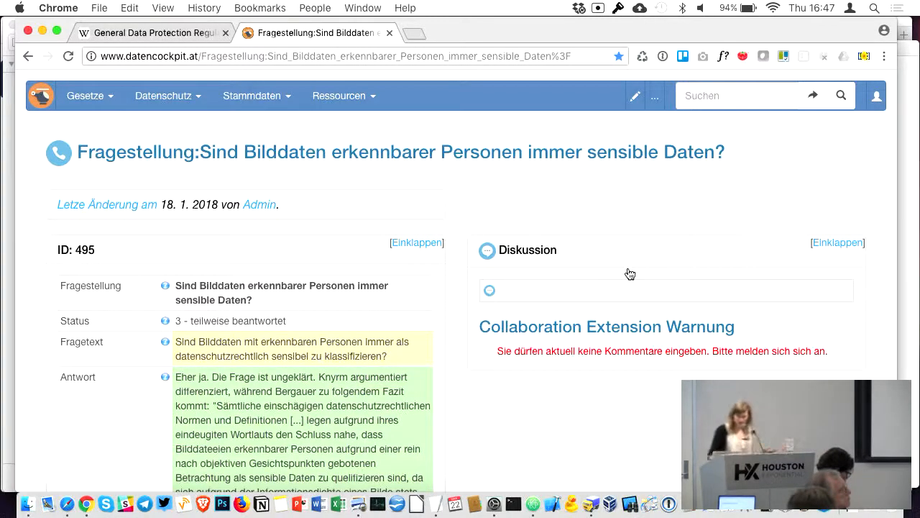
scroll("down", 3)
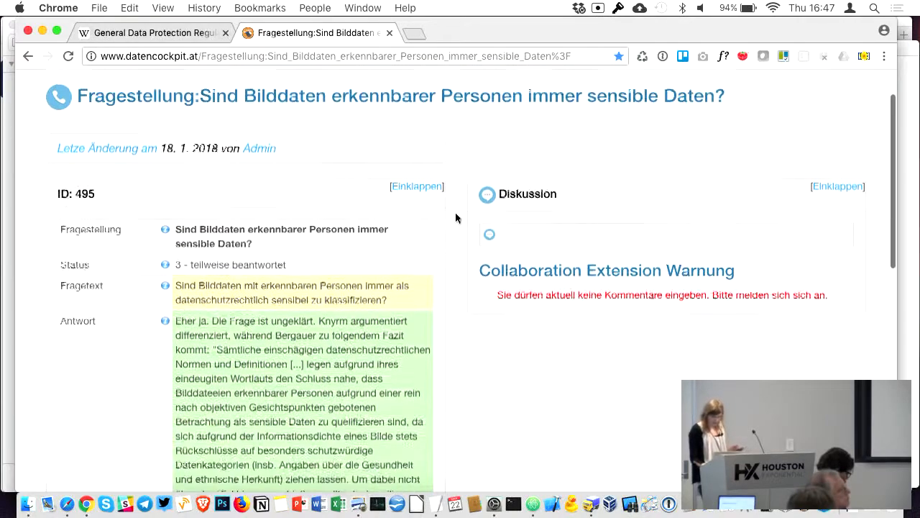
scroll("down", 3)
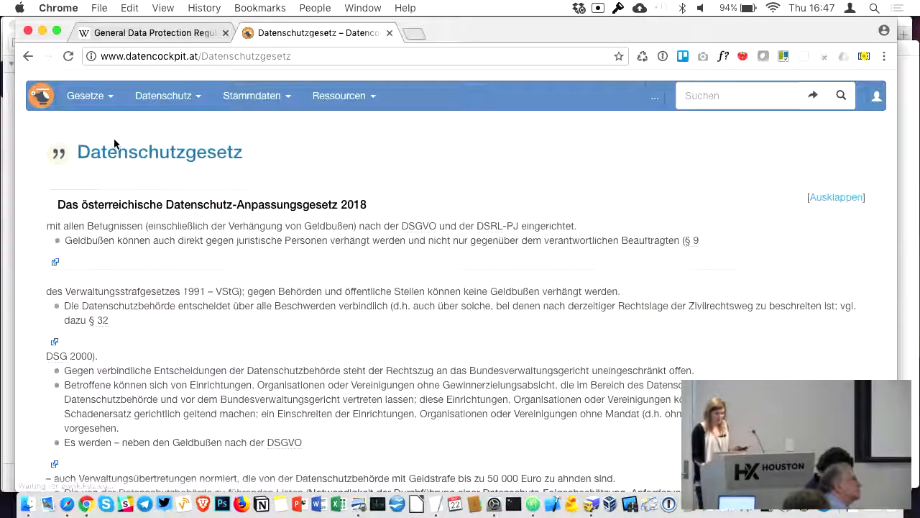
- Scroll the Datenschutzgesetz page on the way to the Verfahrensverzeichnis
scroll("down", 3)
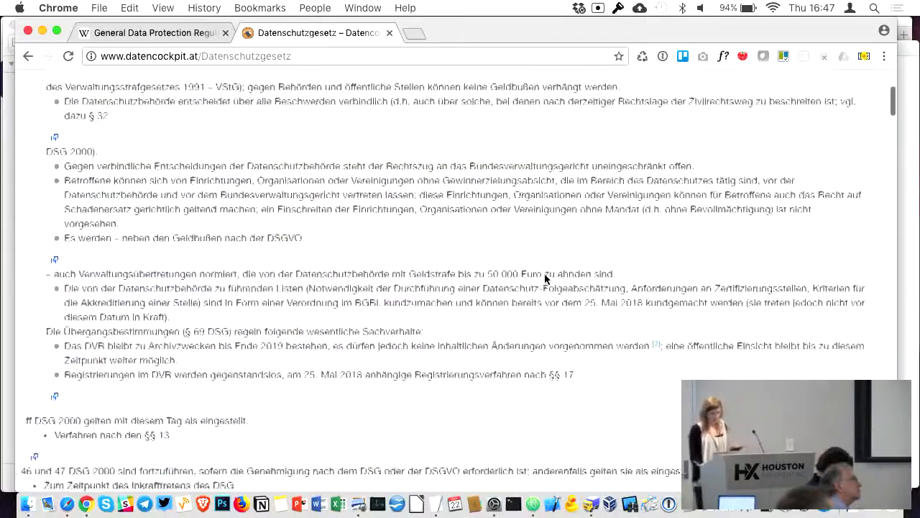
scroll("down", 3)
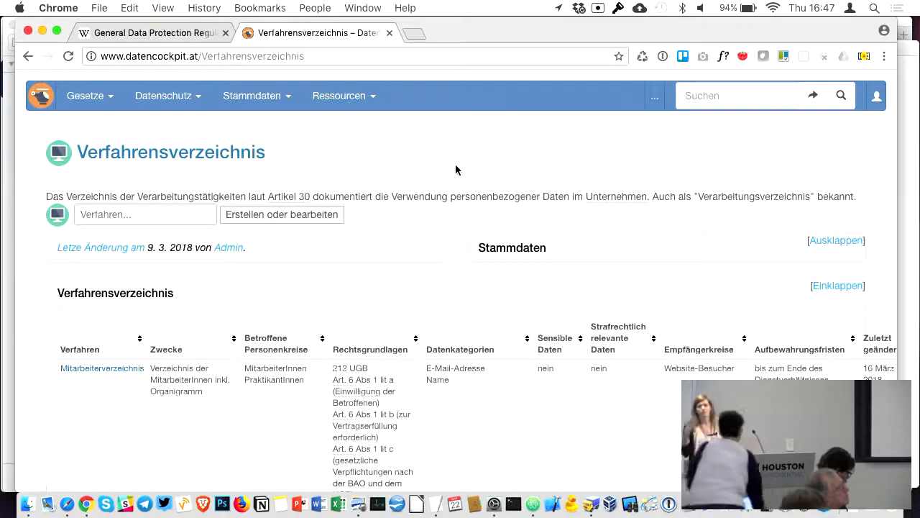
- Open the Mitarbeiterverzeichnis record's edit form and scroll through its legal bases, department and contacts
scroll("down", 3)
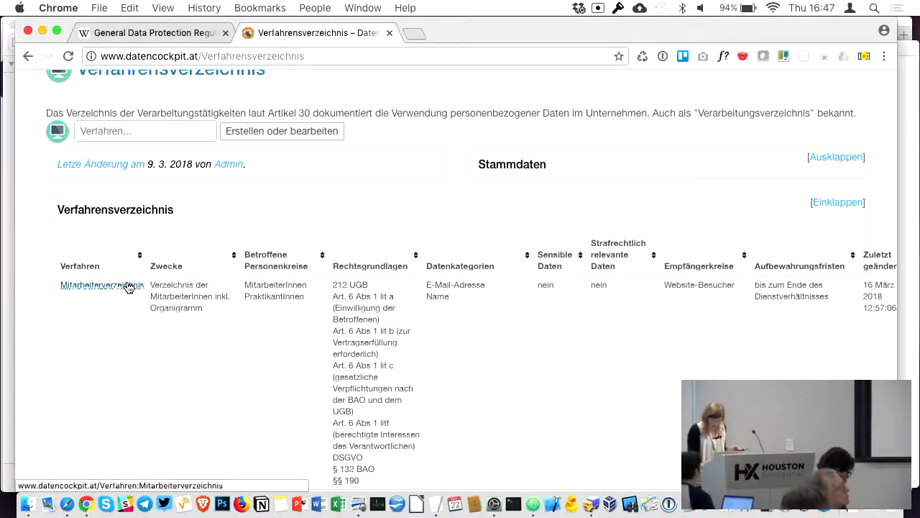
left_click(101, 285)
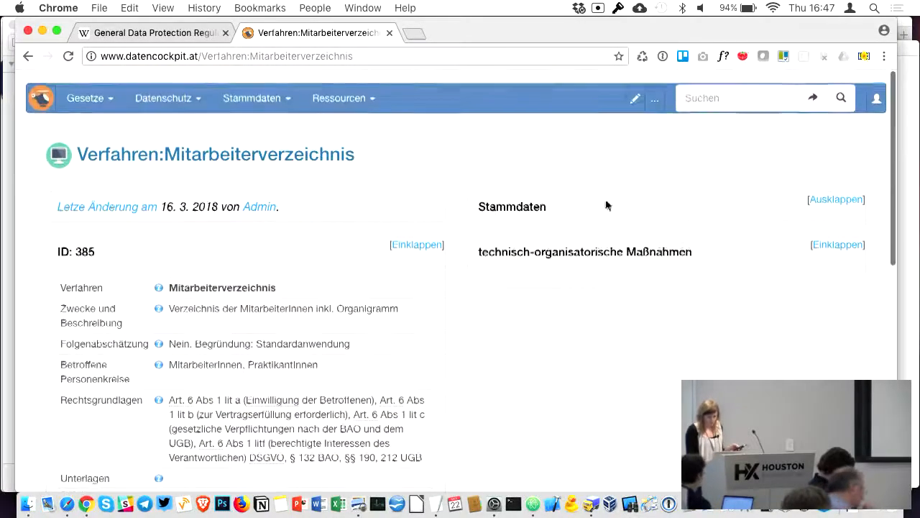
left_click(635, 98)
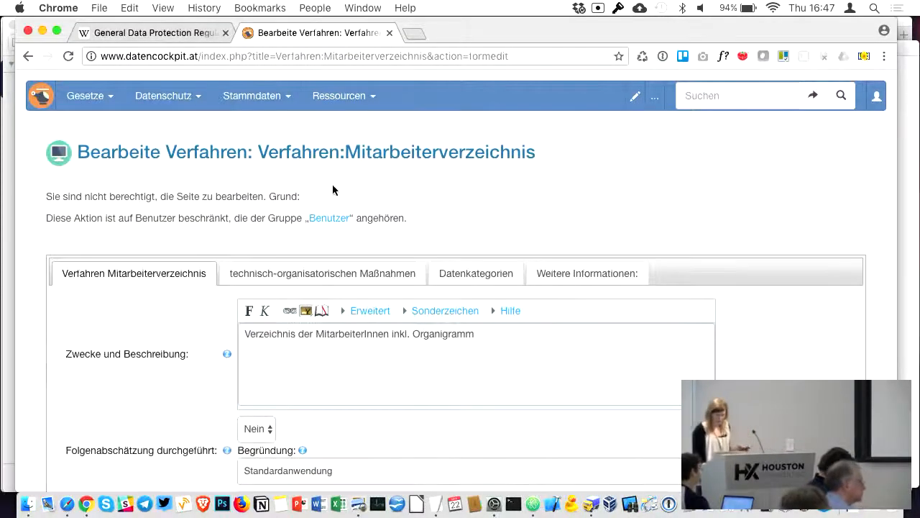
scroll("down", 3)
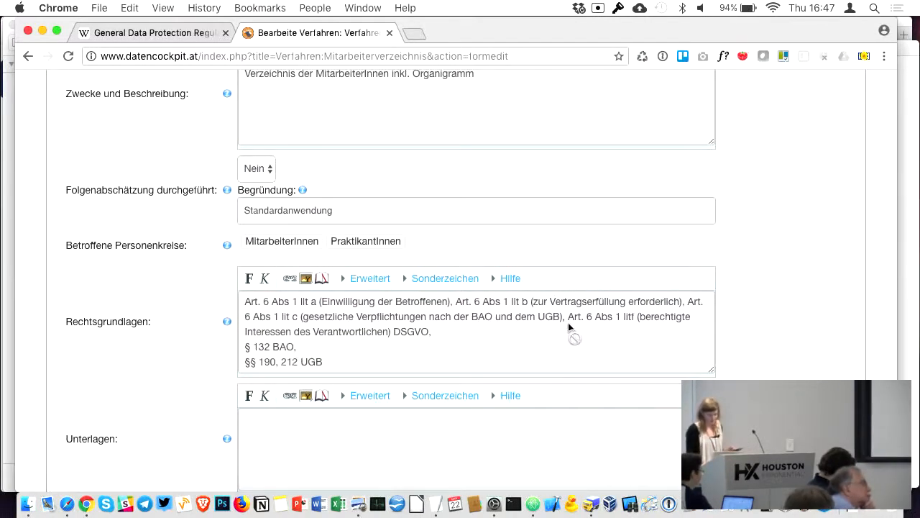
scroll("down", 3)
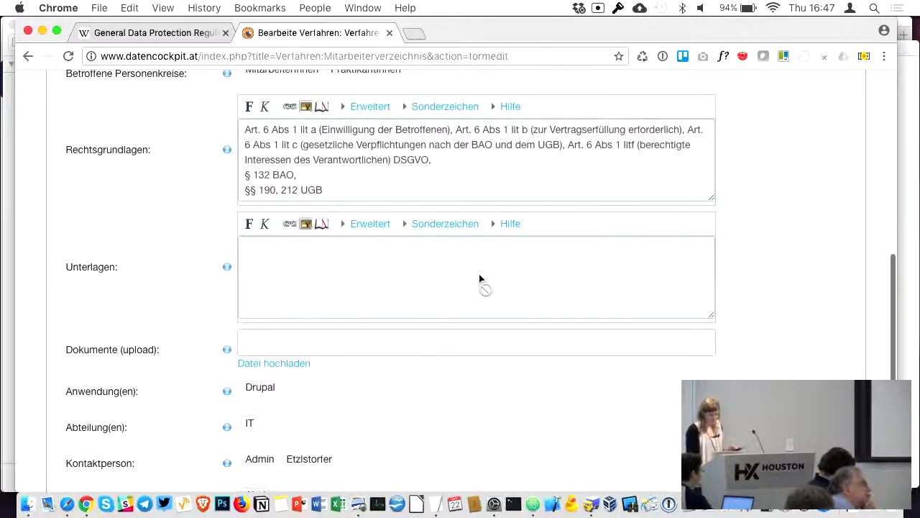
scroll("down", 3)
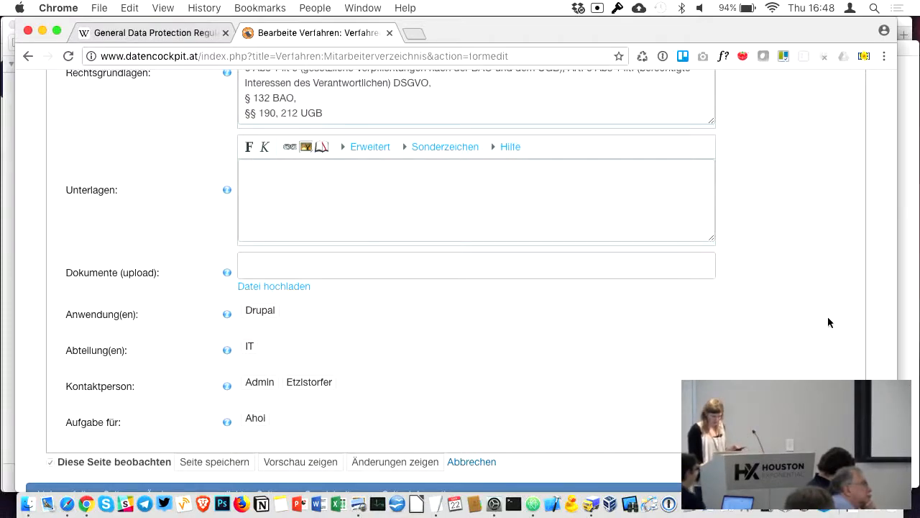
- Browse the Stammdaten and Ressourcen menus, then scroll the Verfahren:Mitarbeiterverzeichnis page (ID 385)
left_click(164, 94)
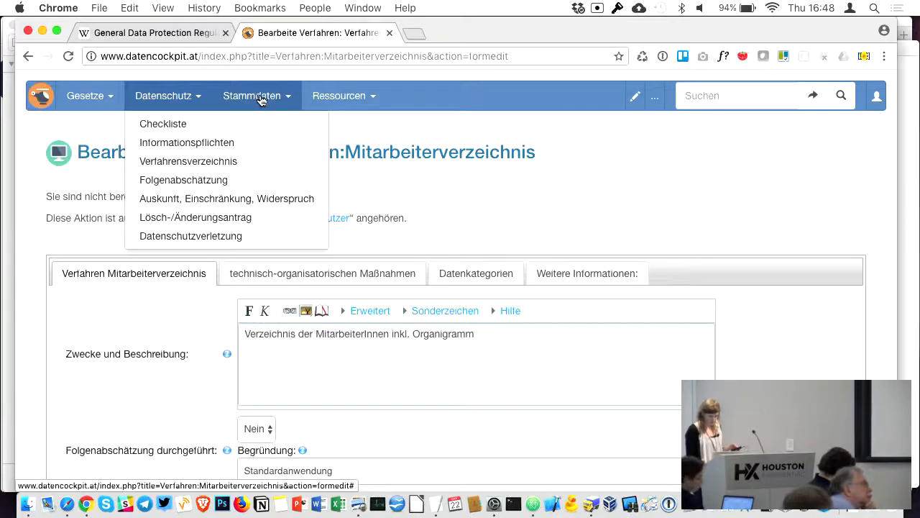
left_click(344, 96)
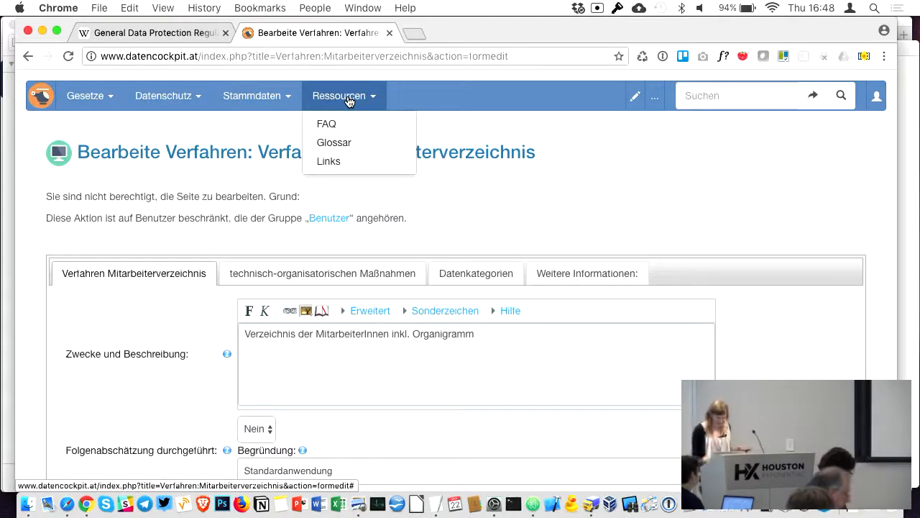
scroll("down", 3)
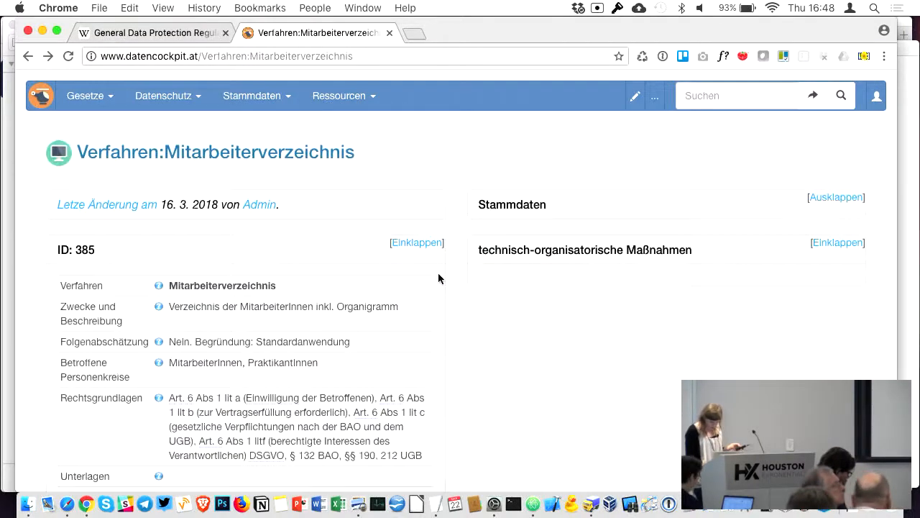
scroll("down", 3)
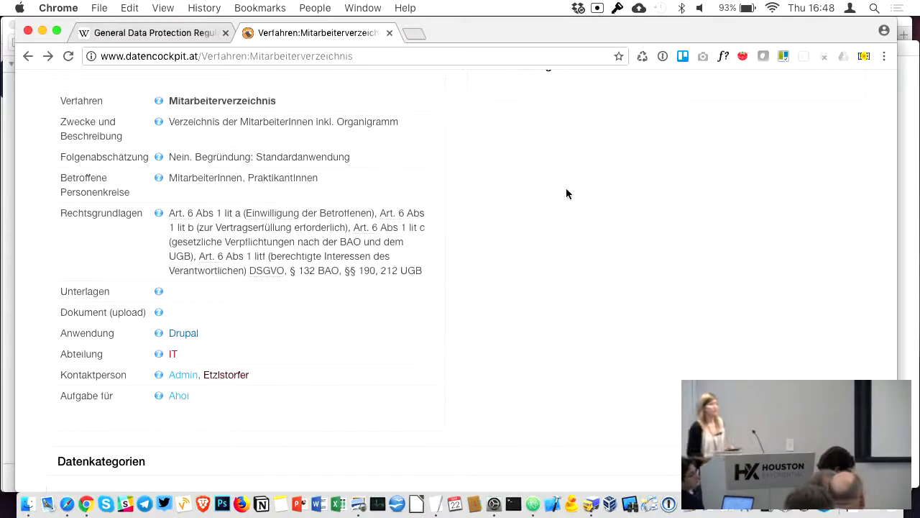
scroll("up", 3)
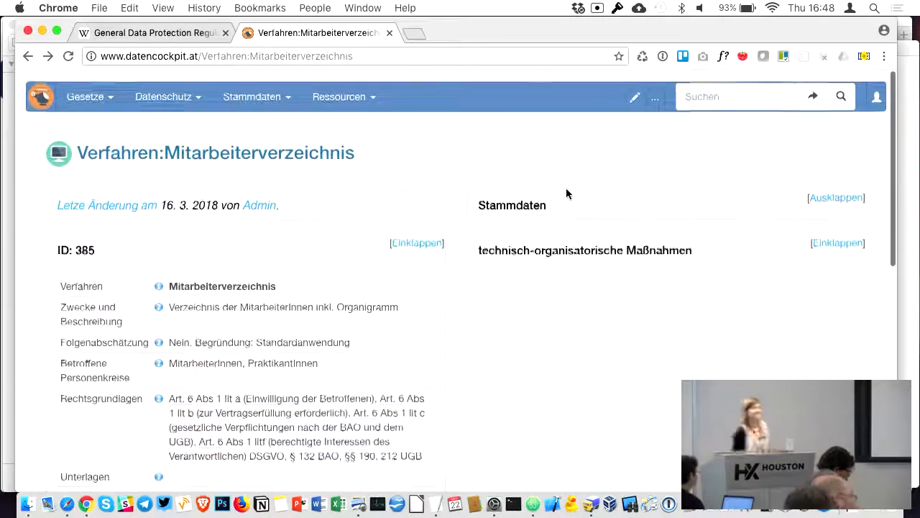